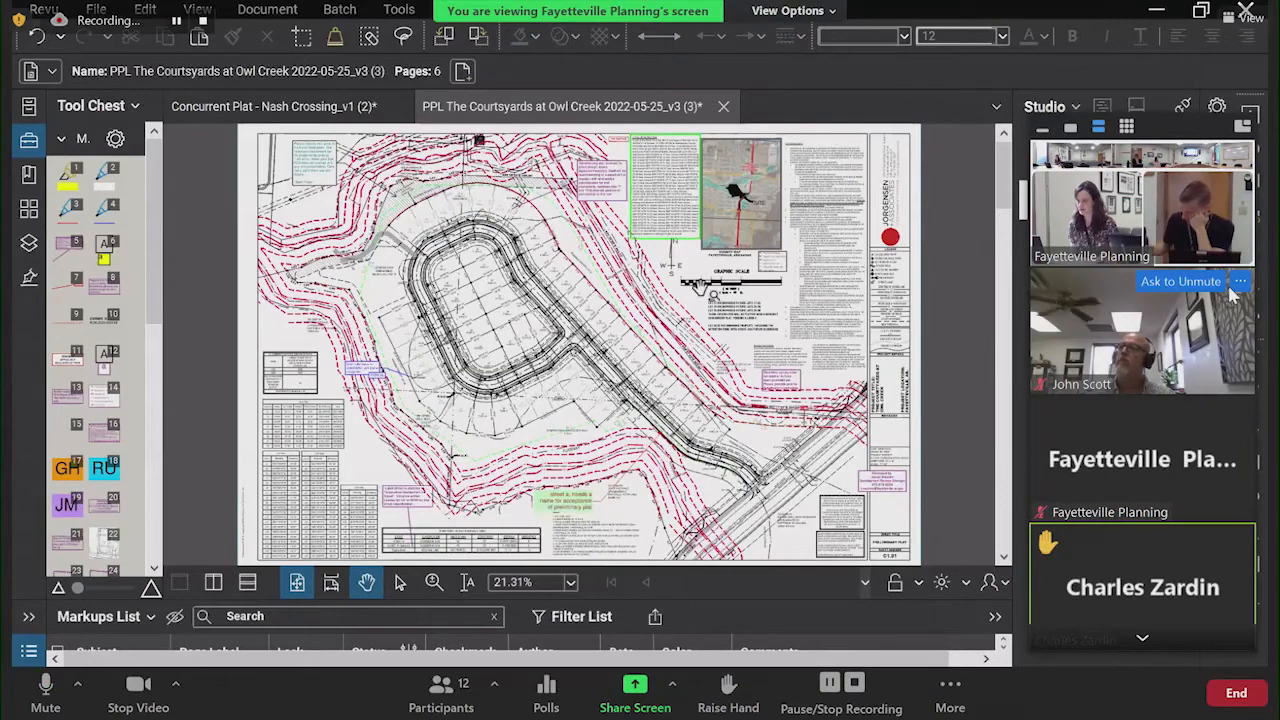
mouse_move(784, 486)
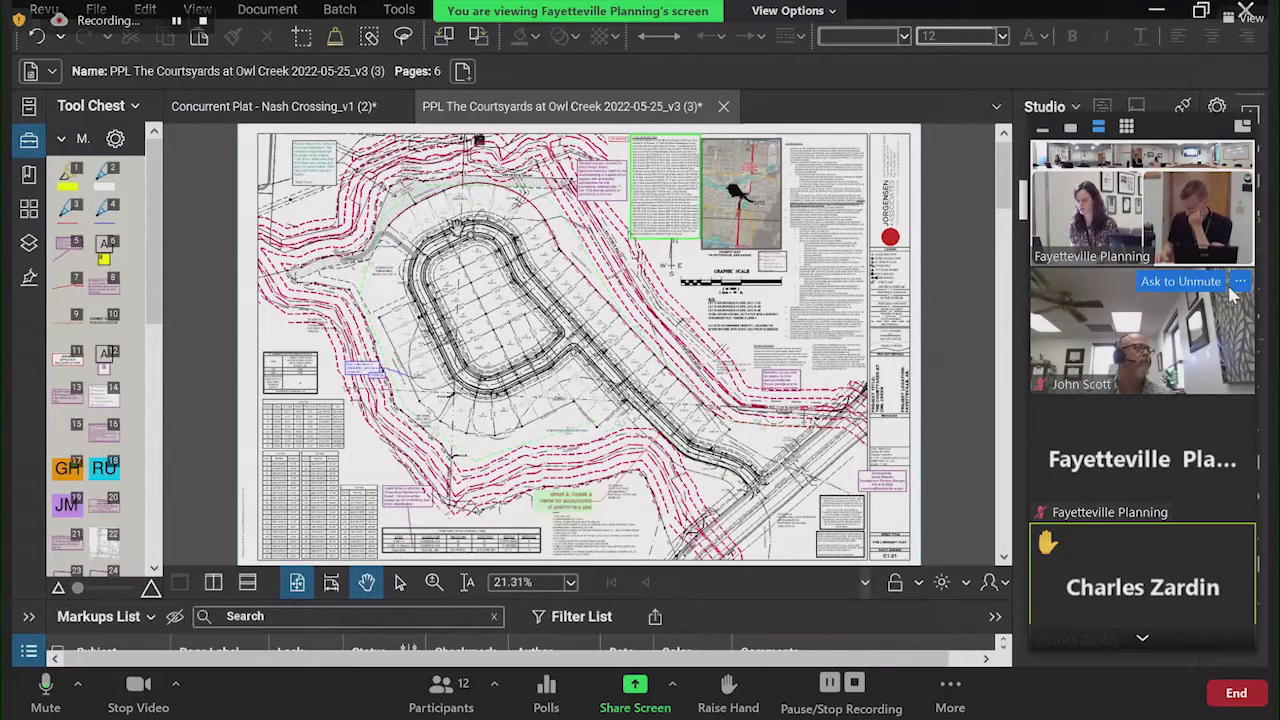
mouse_move(536, 330)
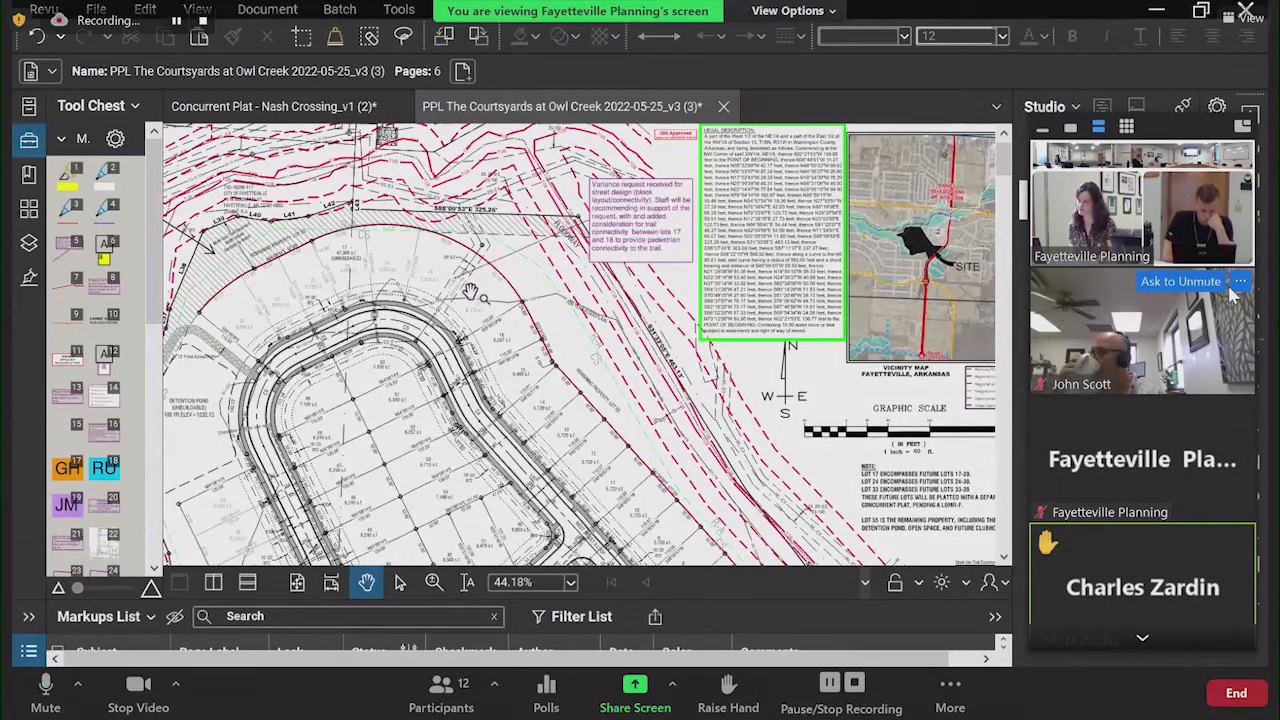
Step: Zoom the plat toward the future-lot notes and the missing boundary survey comment
scroll("down", 3)
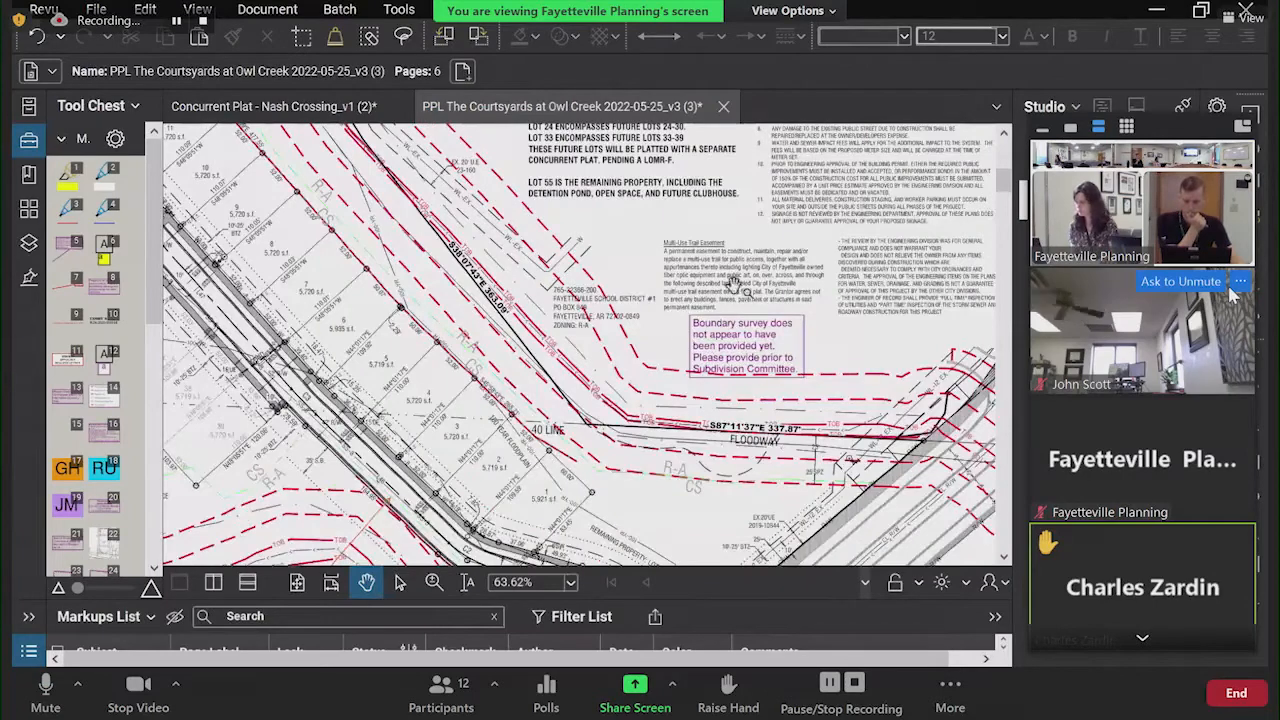
mouse_move(876, 356)
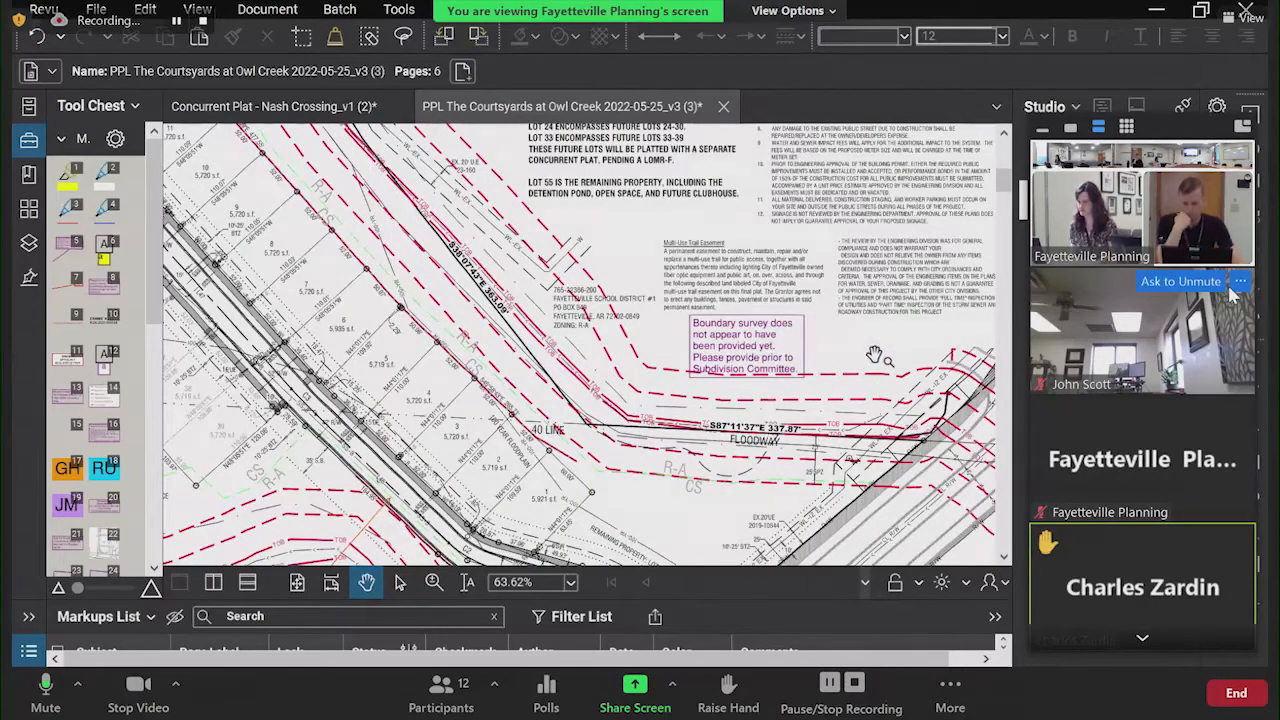
Step: Zoom to the Street A naming callout and floodway lots, then back to the full sheet
scroll("down", 3)
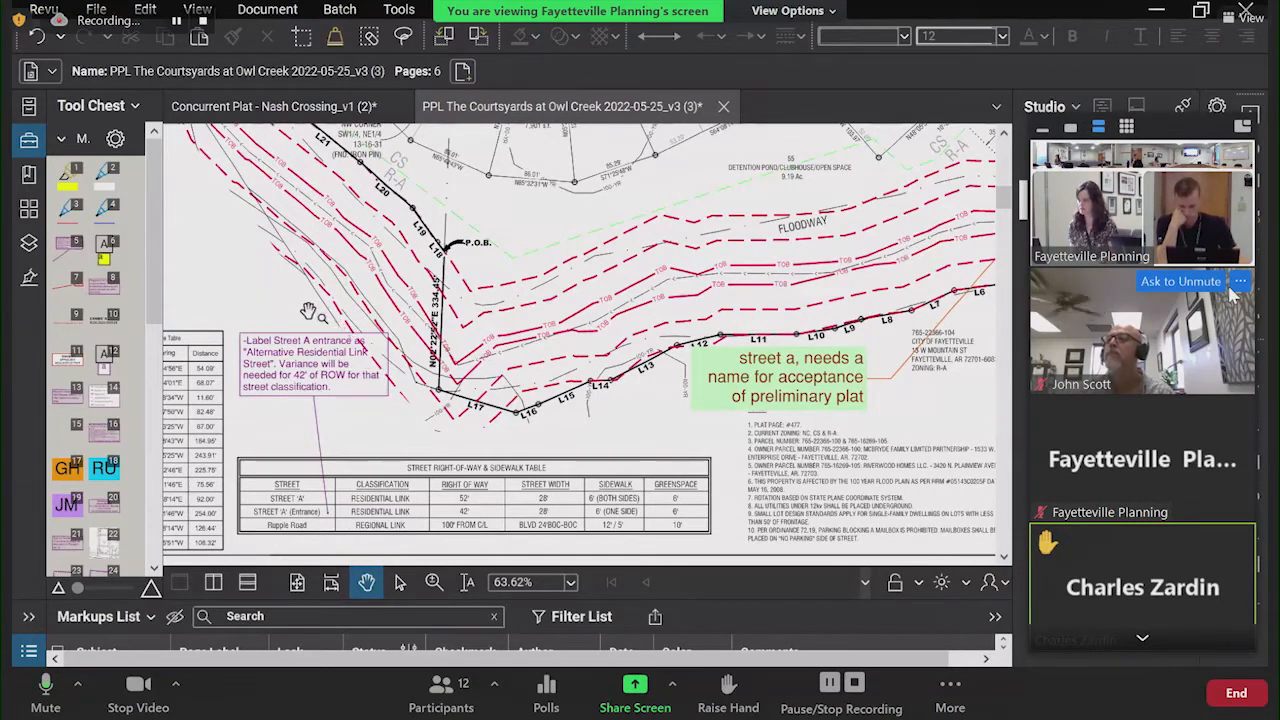
mouse_move(318, 308)
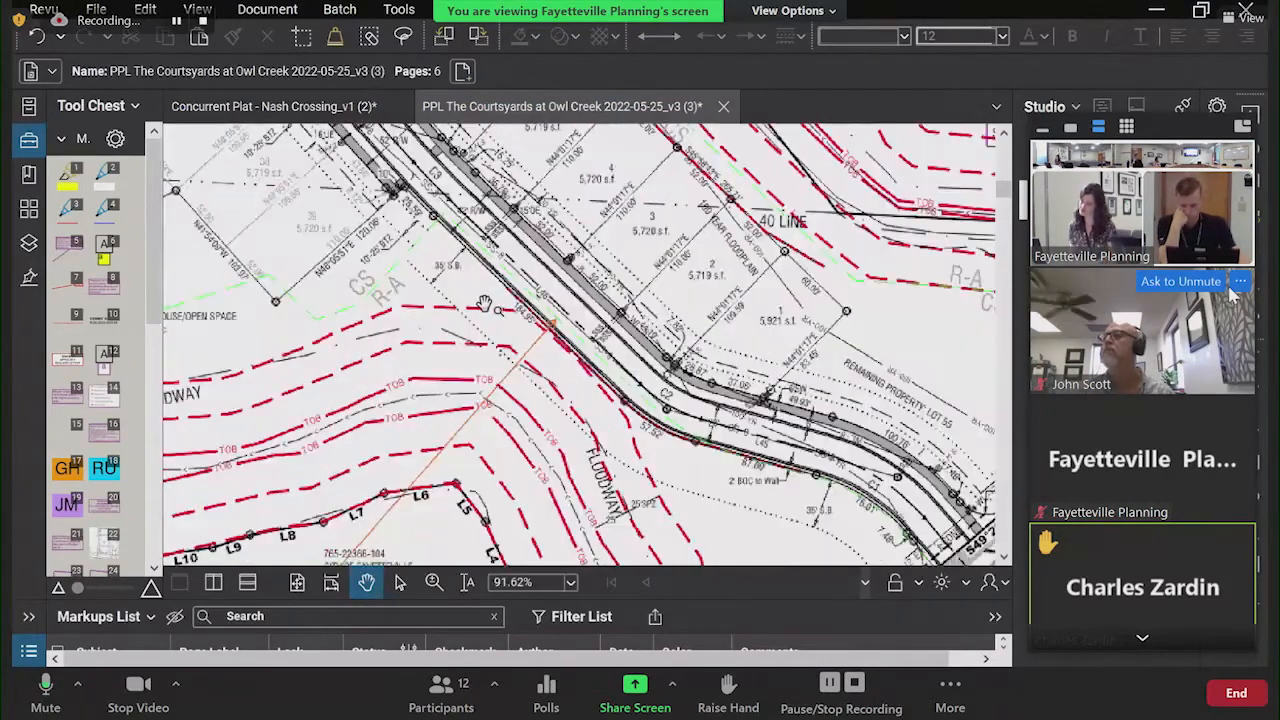
scroll("up", 3)
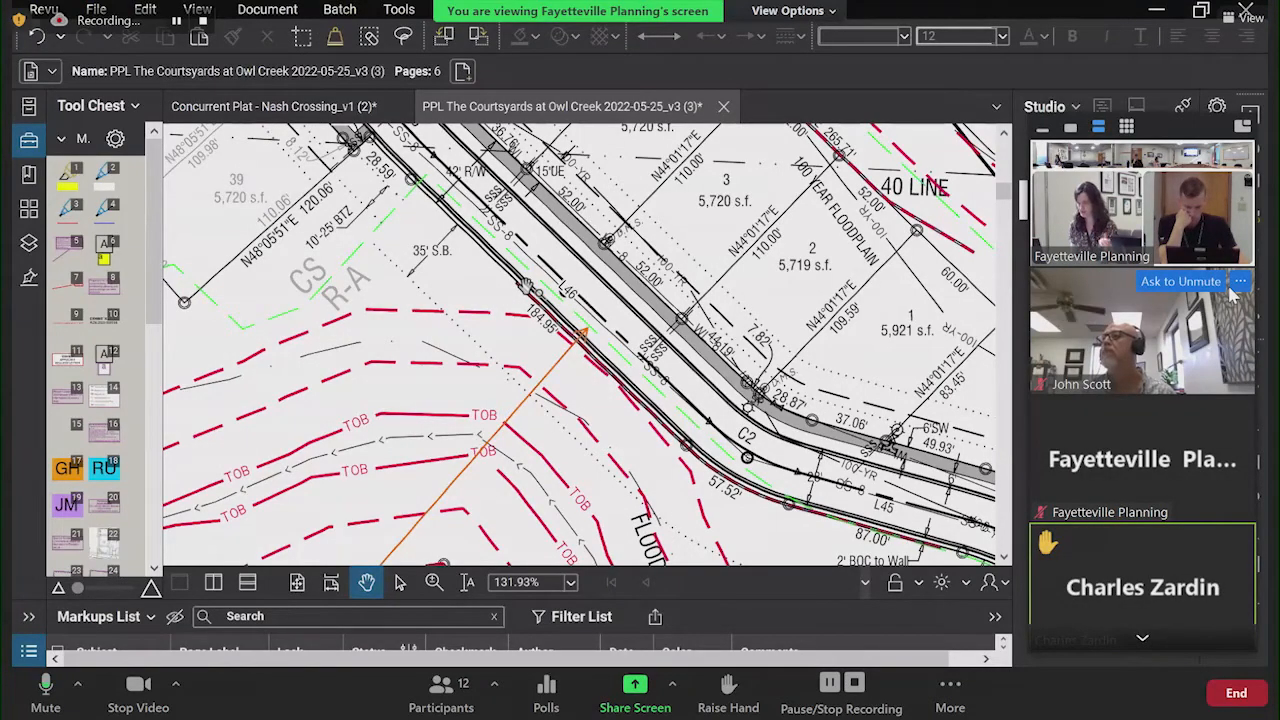
scroll("down", 3)
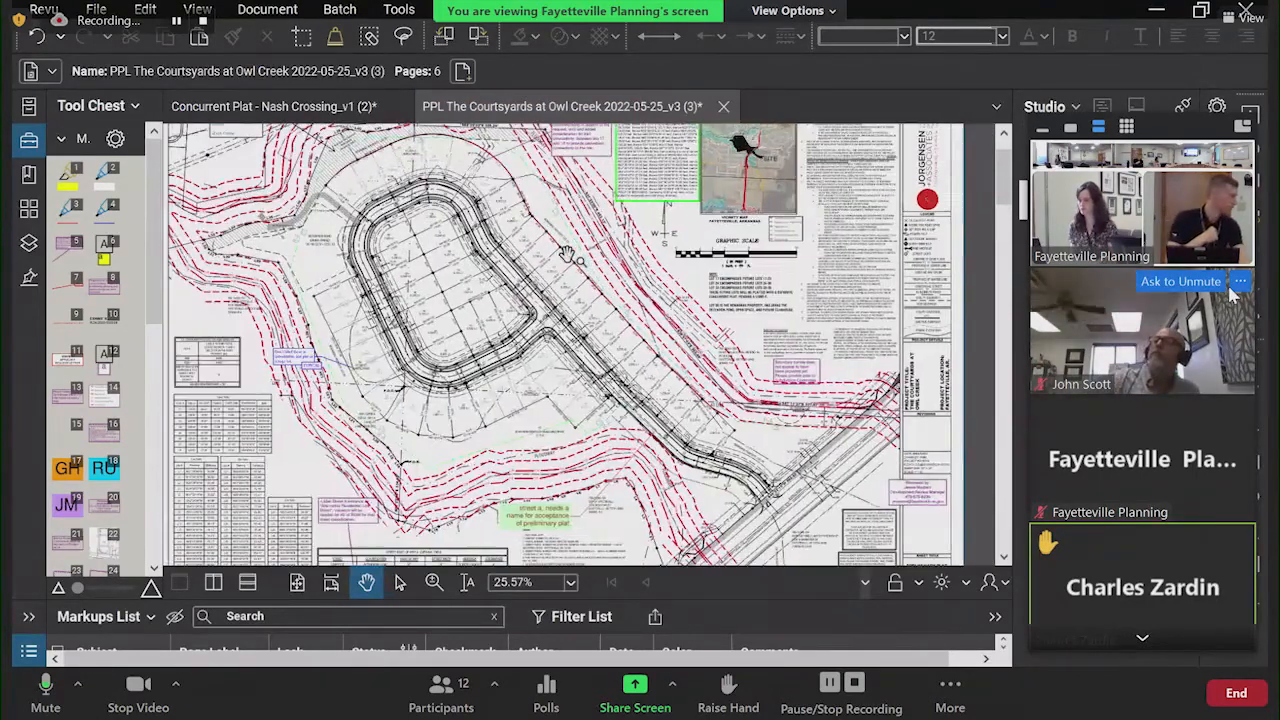
Step: Scroll the thumbnails and sheet view to reach page 3 of the plat
scroll("down", 3)
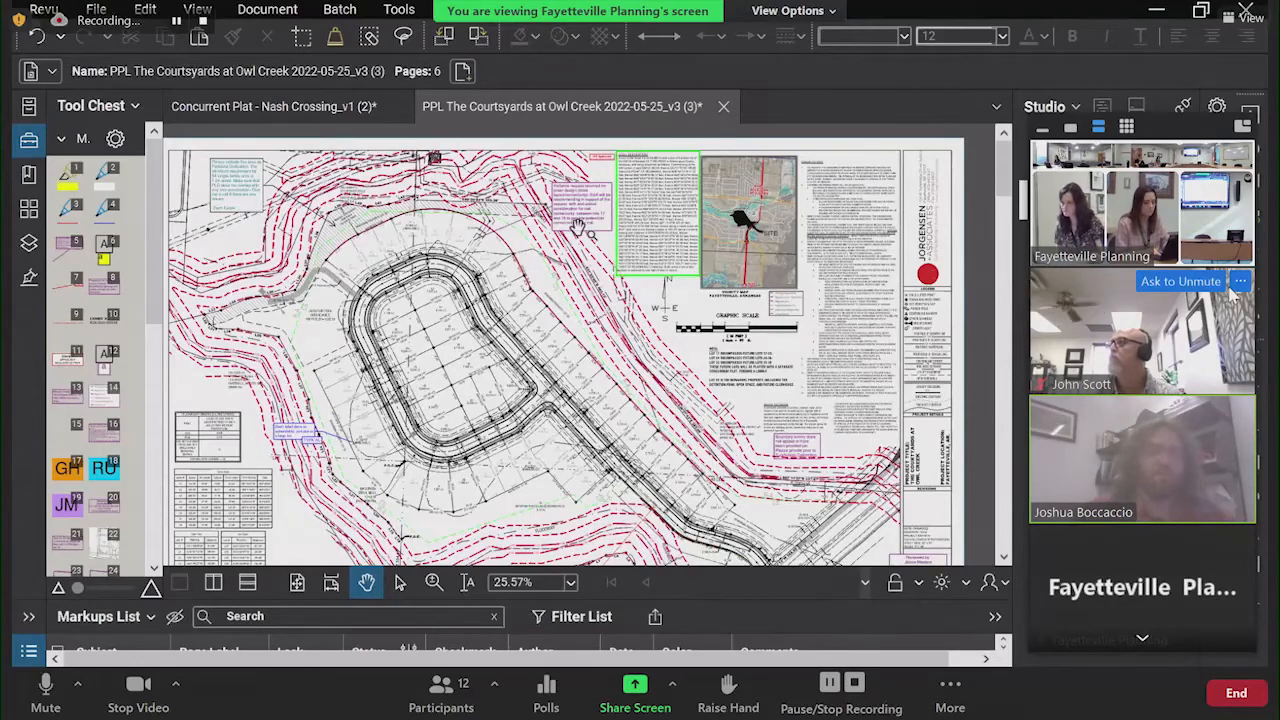
scroll("down", 3)
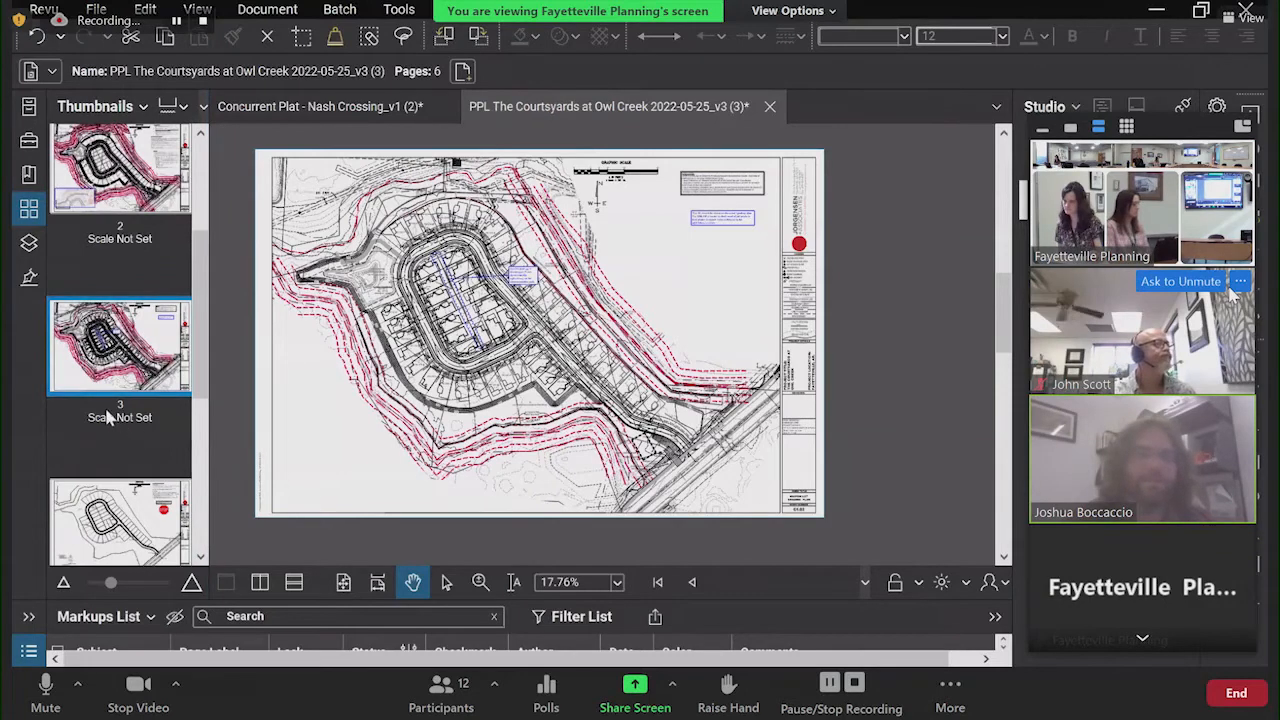
Step: Zoom into the boxed detail on page 3, then return to the full page 1 sheet
scroll("down", 3)
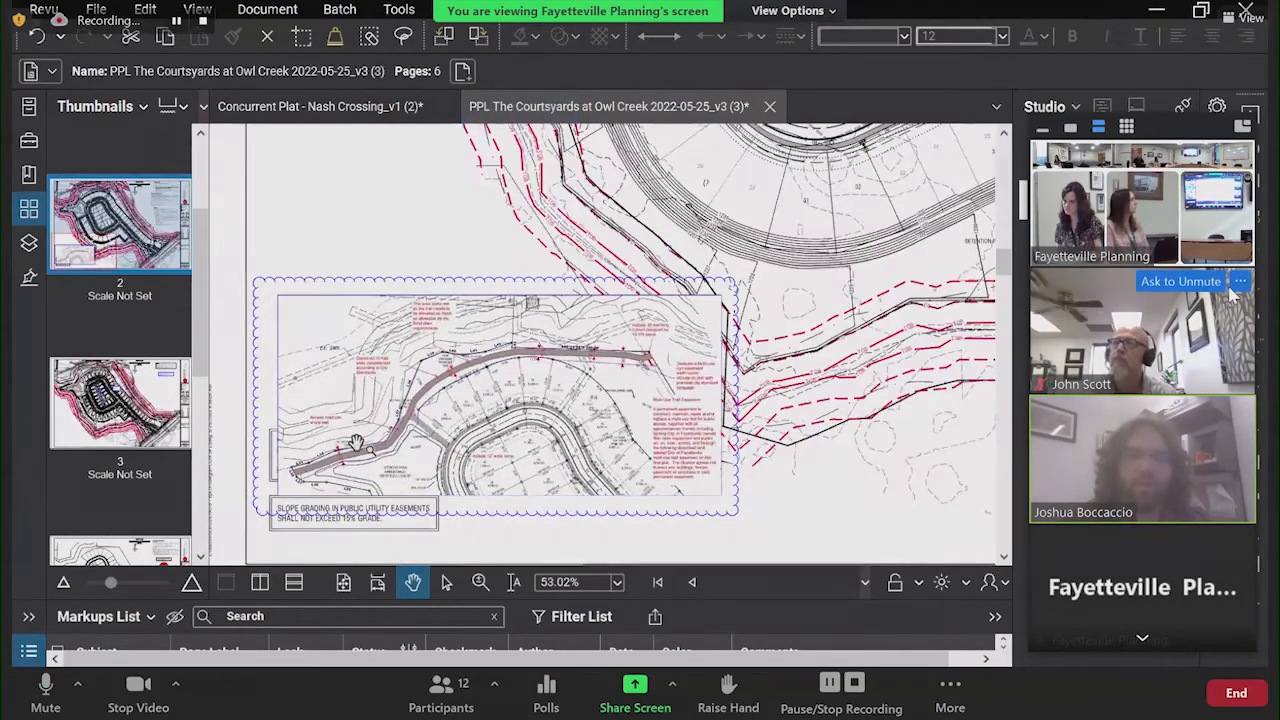
scroll("down", 3)
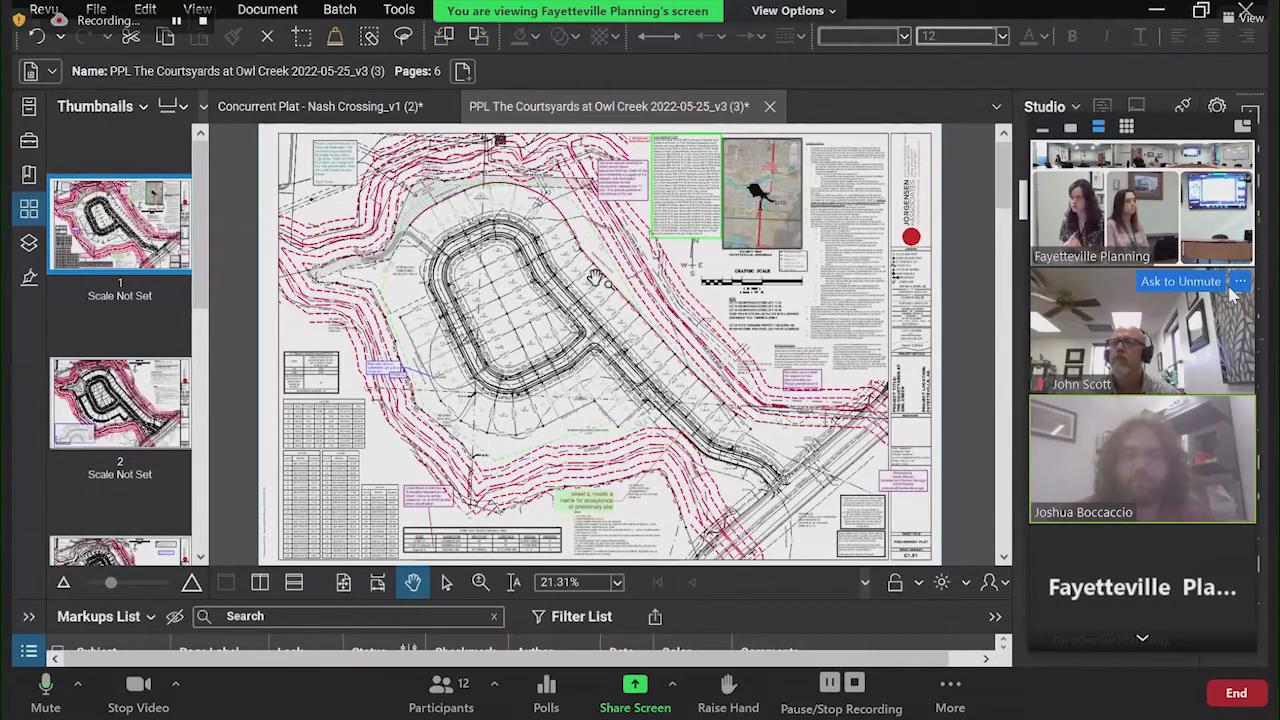
left_click(1180, 280)
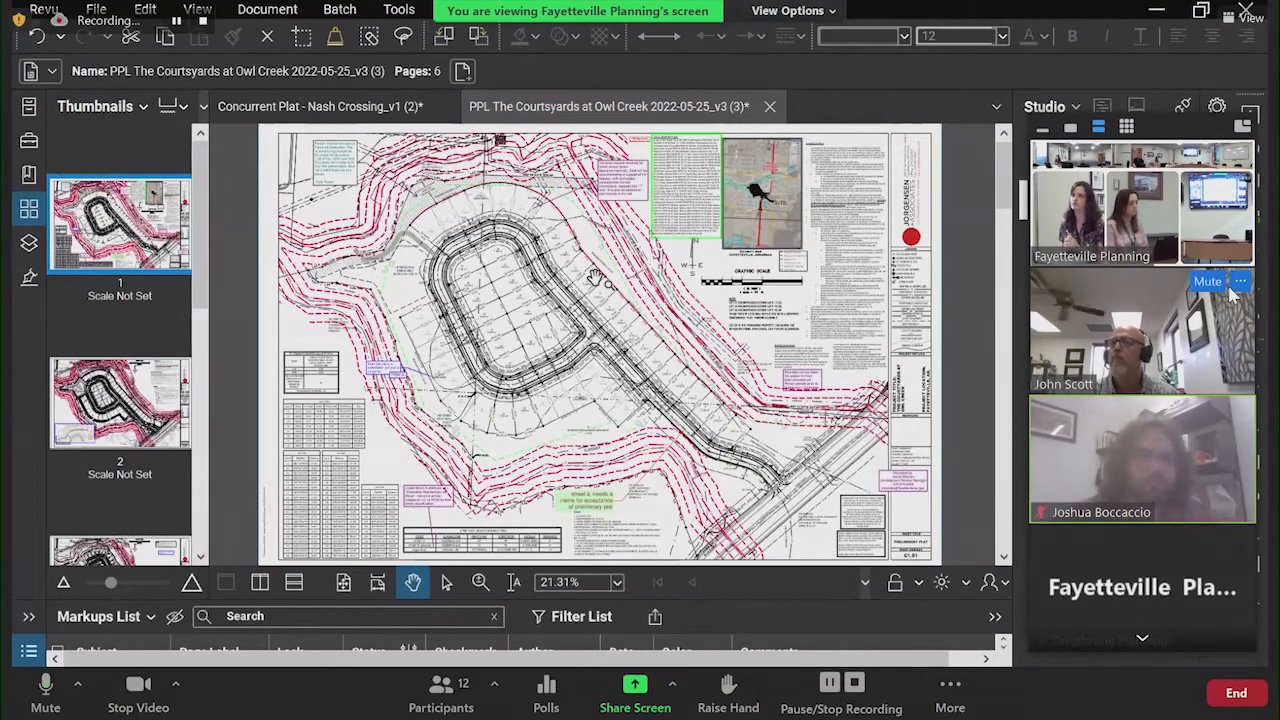